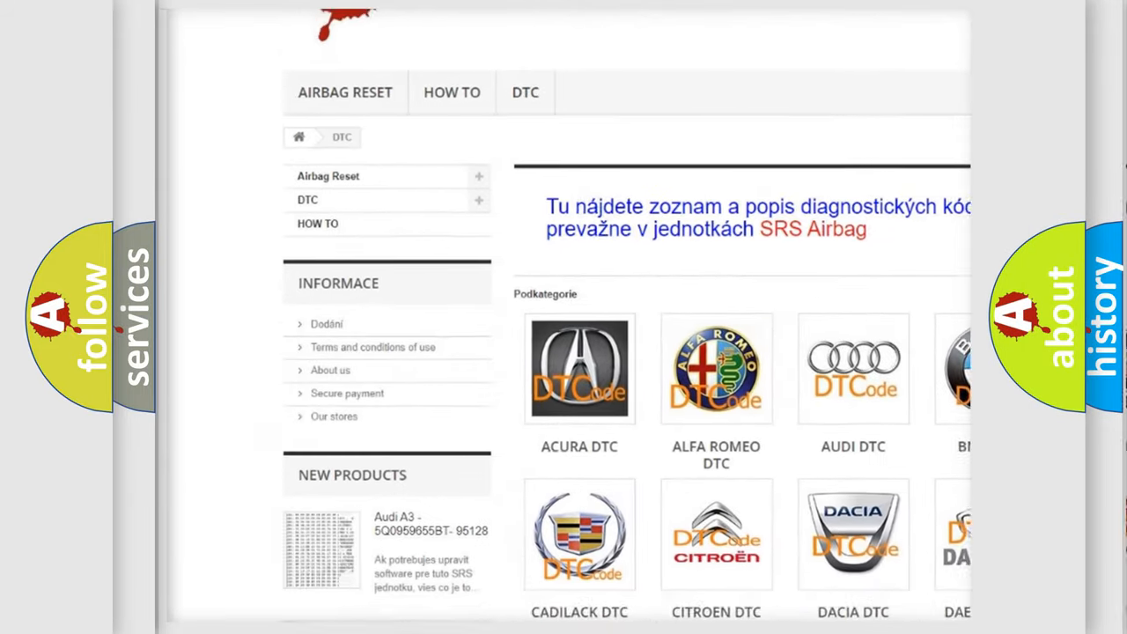
scroll(down, 3)
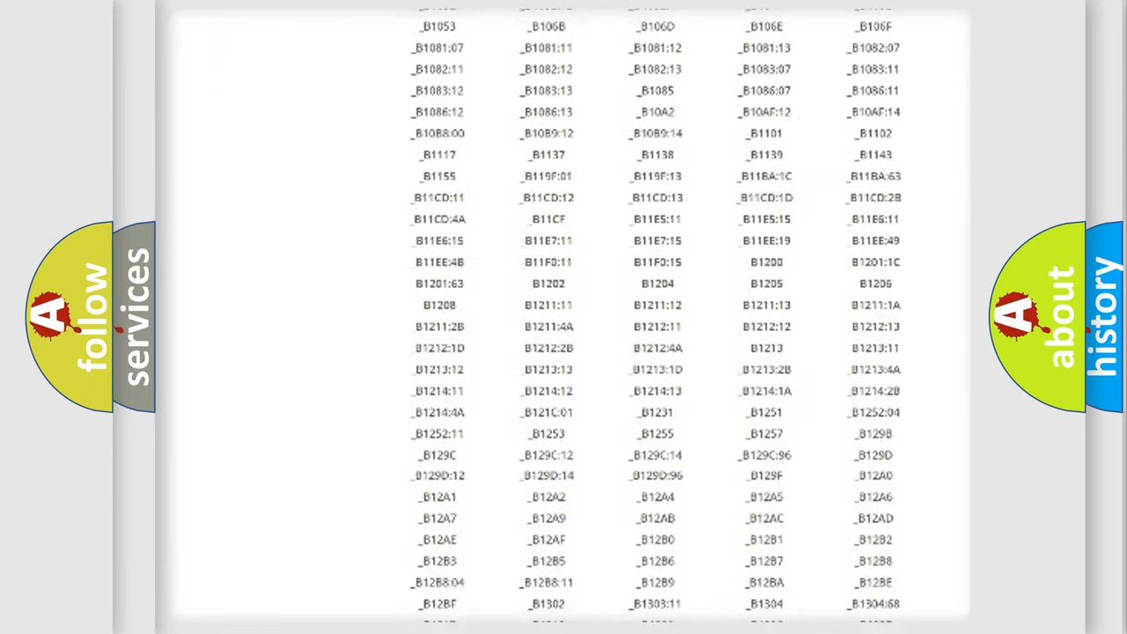
scroll(down, 3)
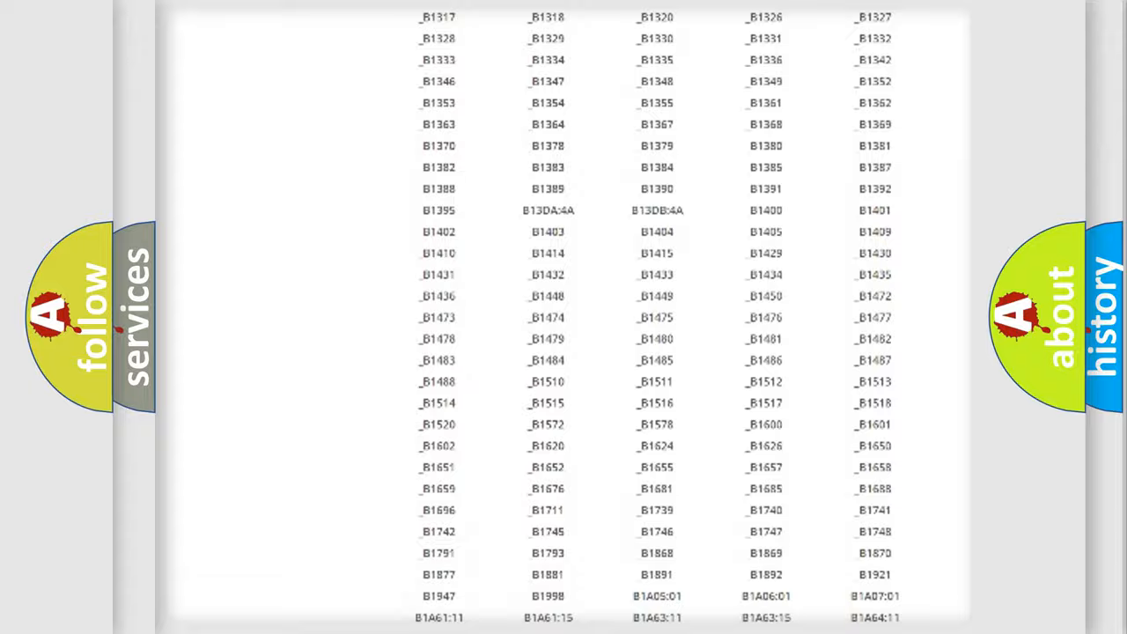